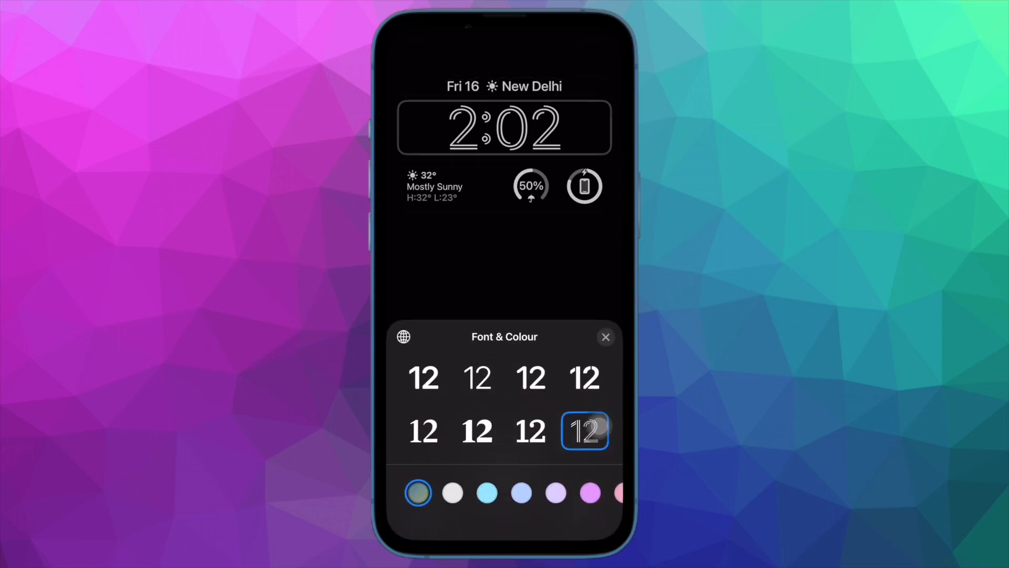
Switch the Lock Screen clock's numeral script between Arabic Indic and Arabic numerals.
left_click(403, 336)
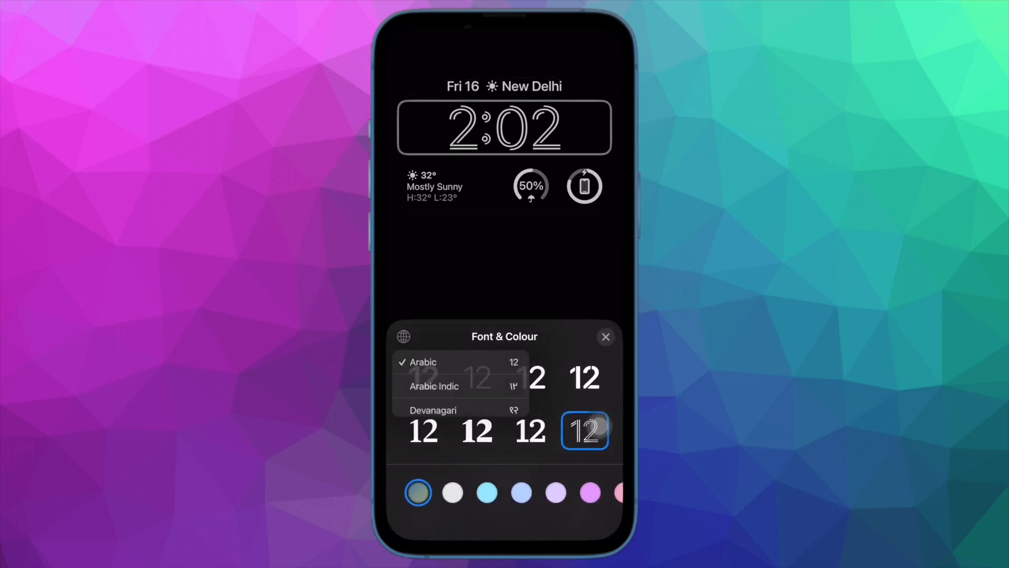
left_click(435, 386)
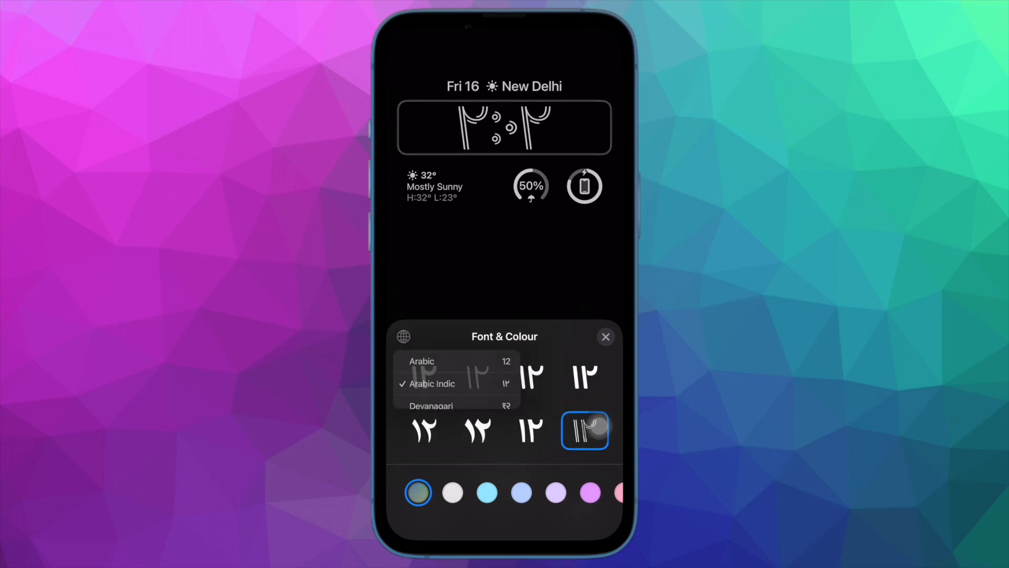
left_click(432, 416)
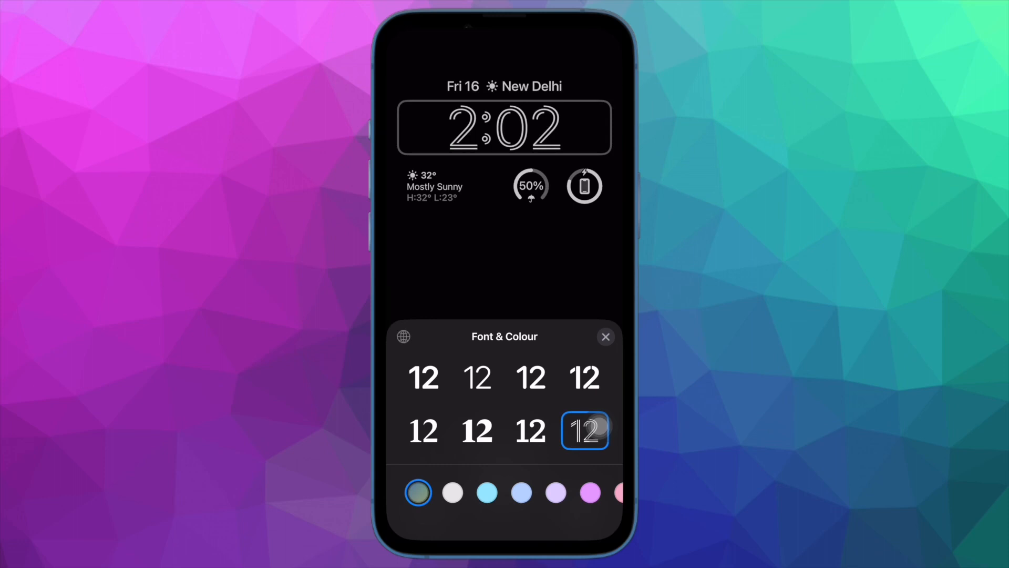
left_click(403, 336)
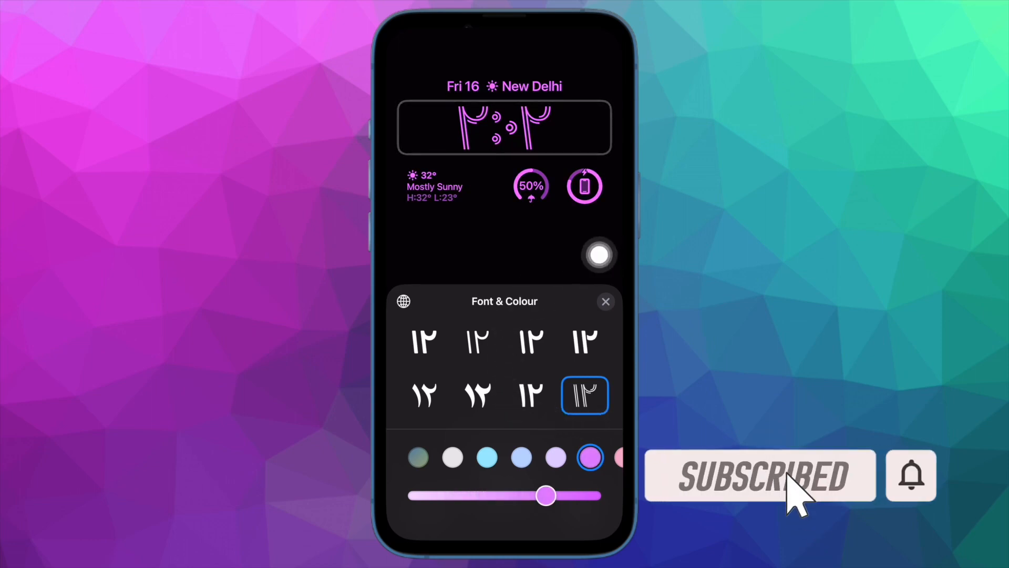
Adjust the purple clock shade lighter then deeper, and pick another typeface.
left_click_drag(546, 495, 520, 495)
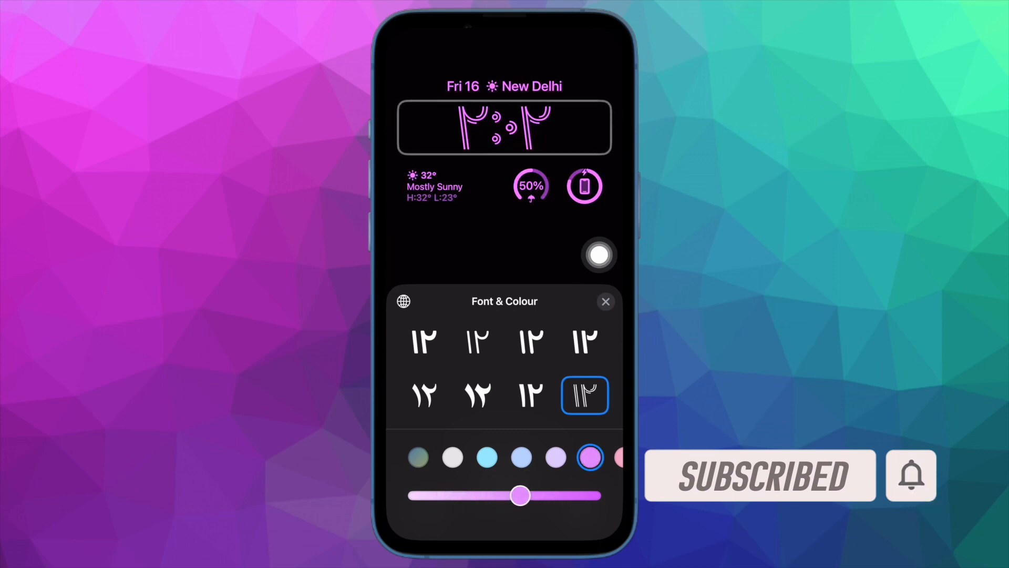
left_click_drag(521, 495, 546, 495)
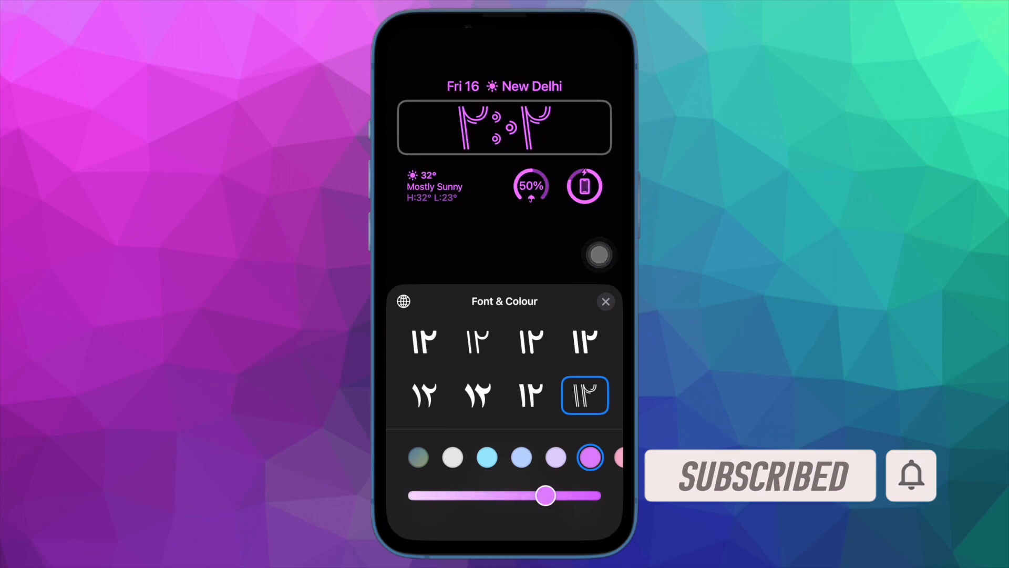
left_click(531, 394)
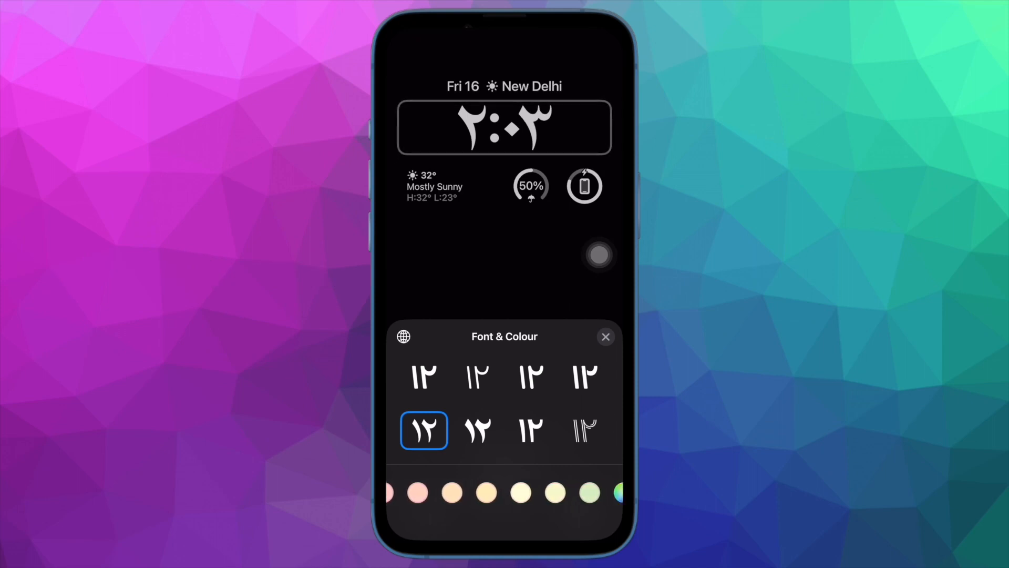
Colour the clock yellow and settle its shade at medium intensity.
left_click(521, 457)
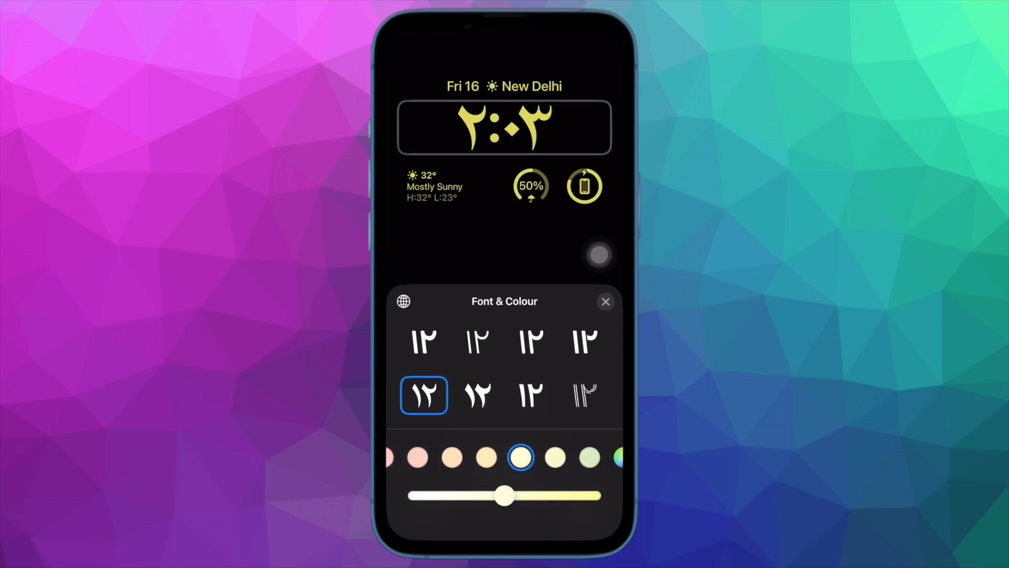
left_click_drag(506, 495, 470, 496)
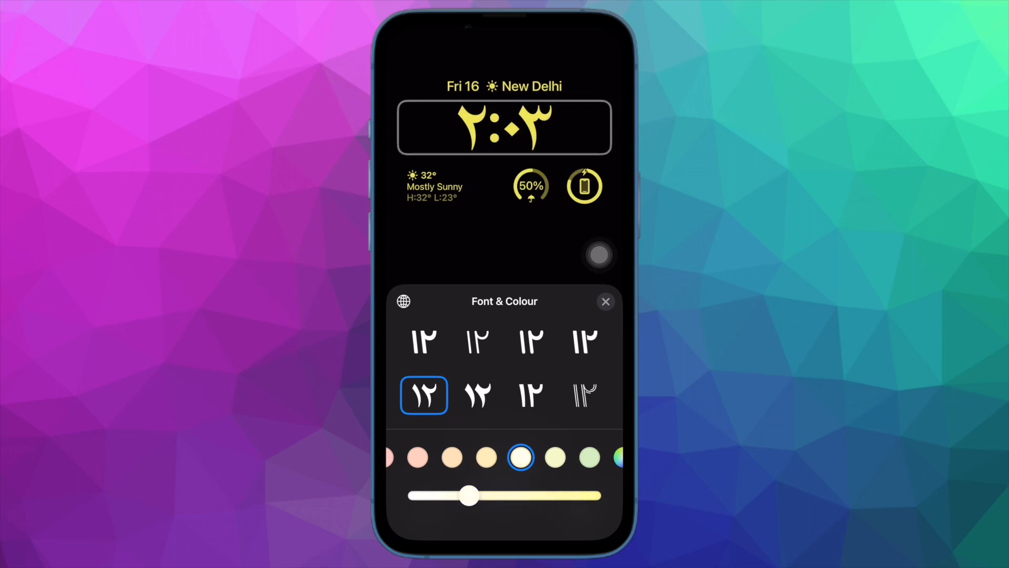
left_click_drag(469, 495, 568, 495)
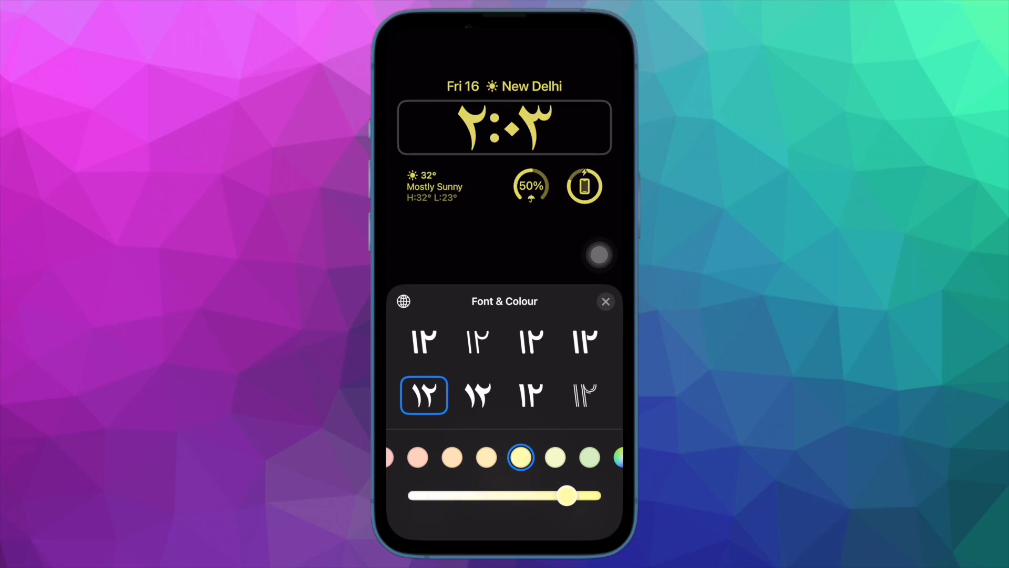
left_click_drag(569, 495, 521, 495)
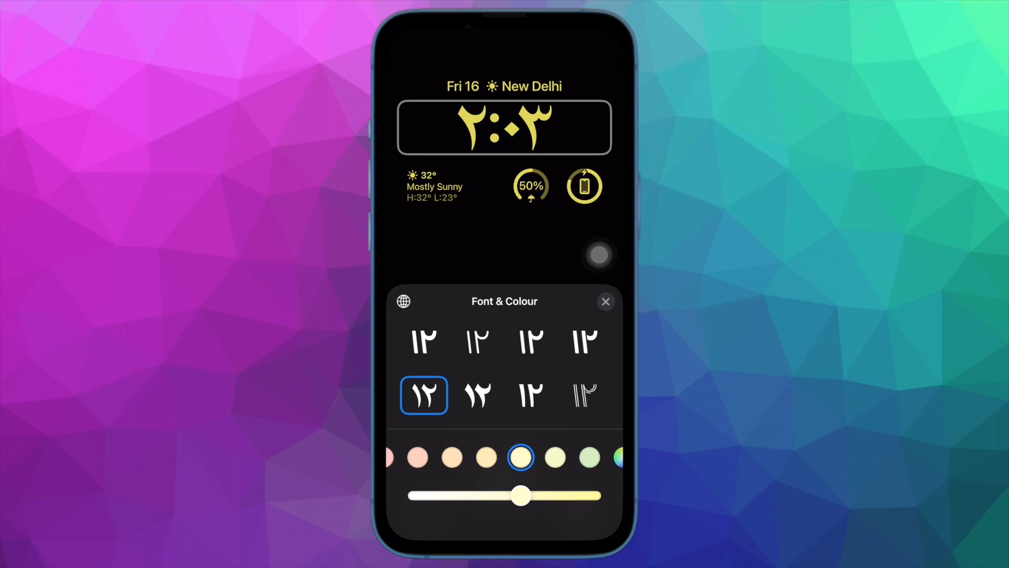
left_click(402, 302)
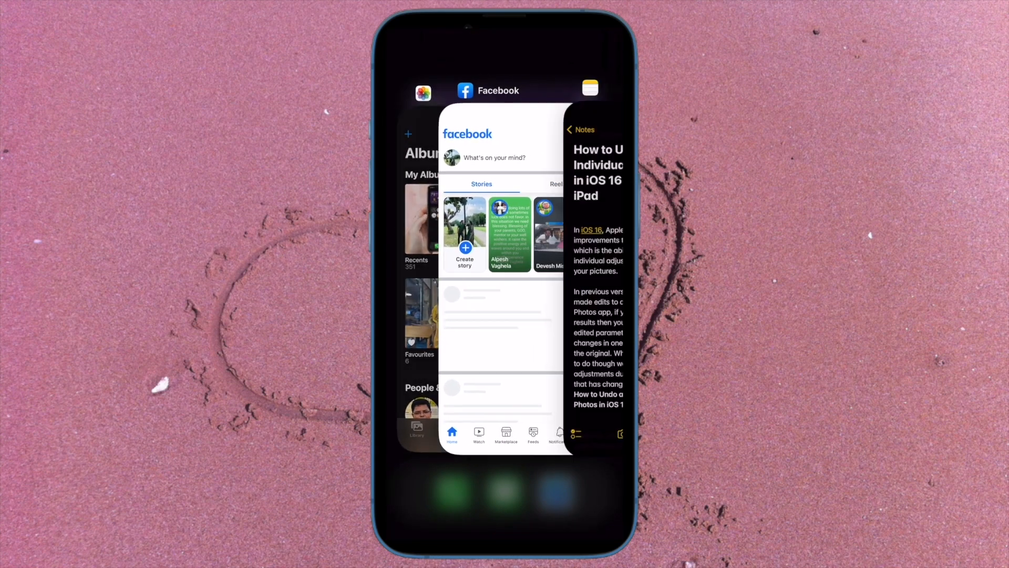
Swipe through the recently used app cards in the App Switcher.
scroll("right", 3)
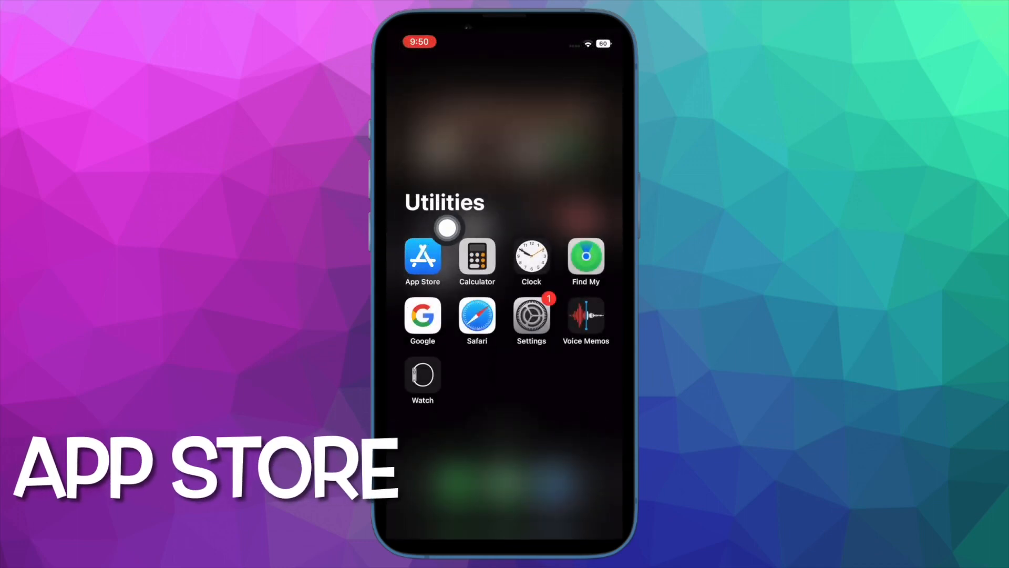
Open the App Store account page listing upcoming automatic updates like Google Photos and Spotify.
left_click(422, 257)
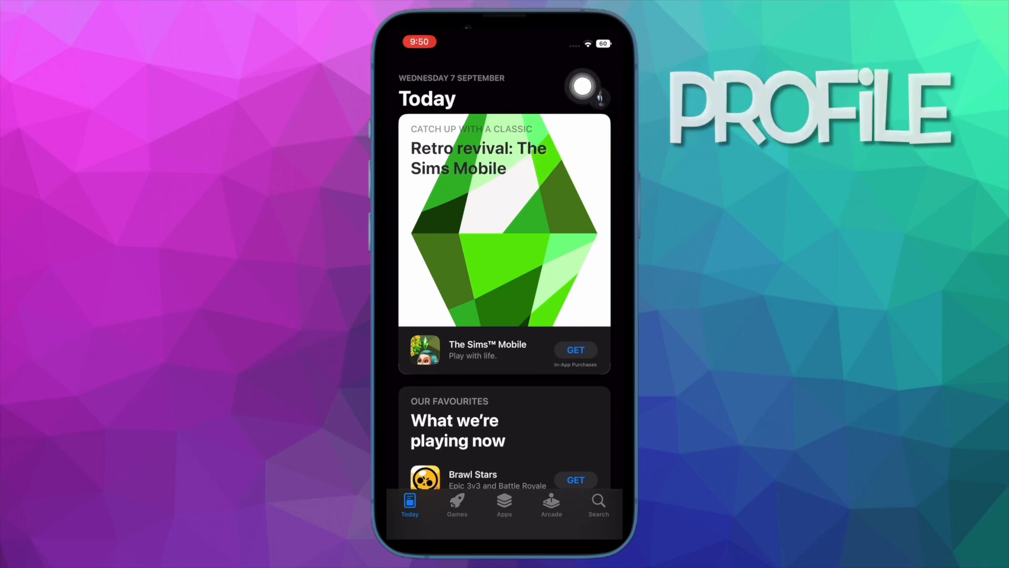
left_click(584, 88)
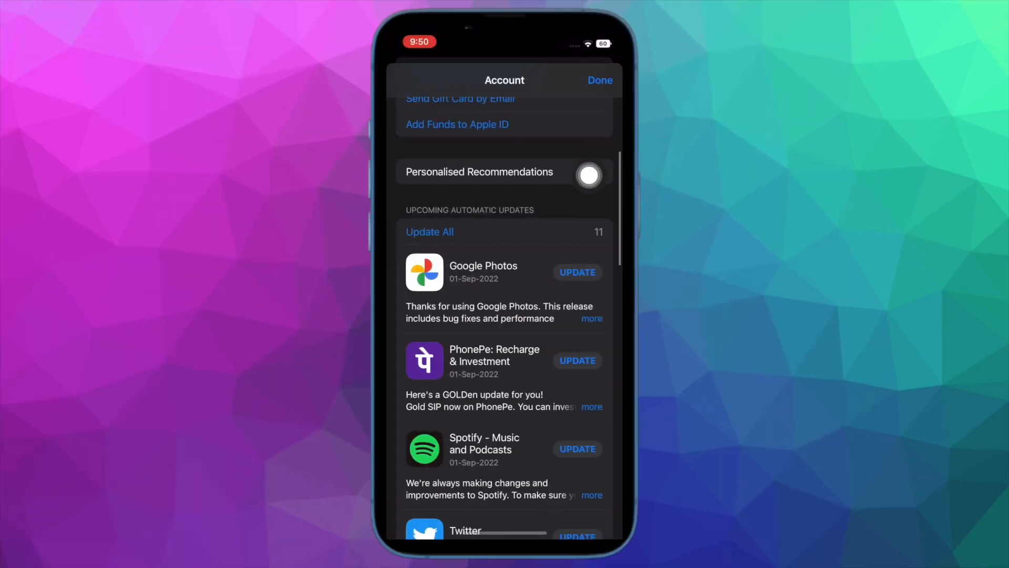
left_click(587, 175)
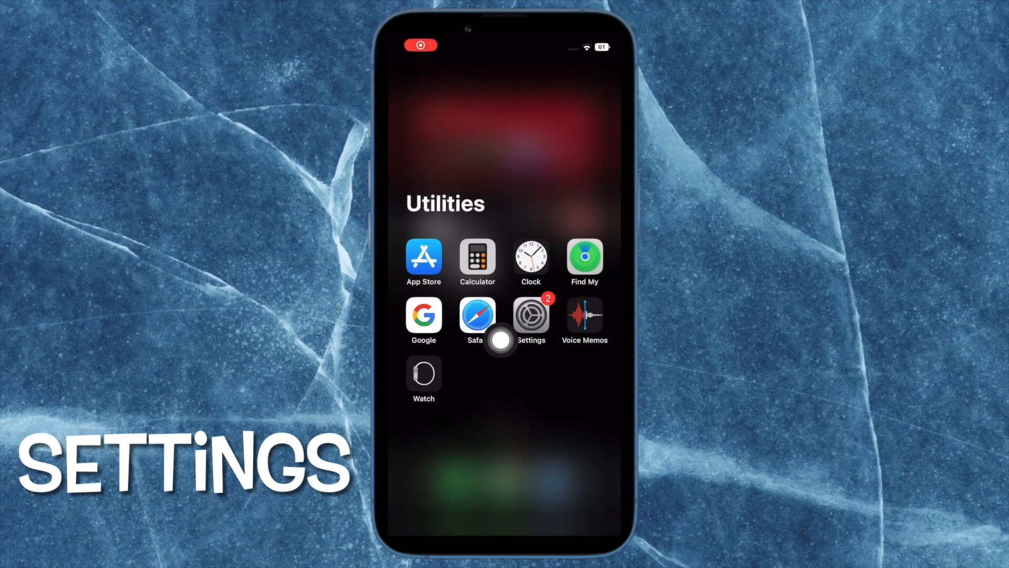
Reach the Reset choices list via Settings > General > Transfer or Reset iPhone.
left_click(530, 319)
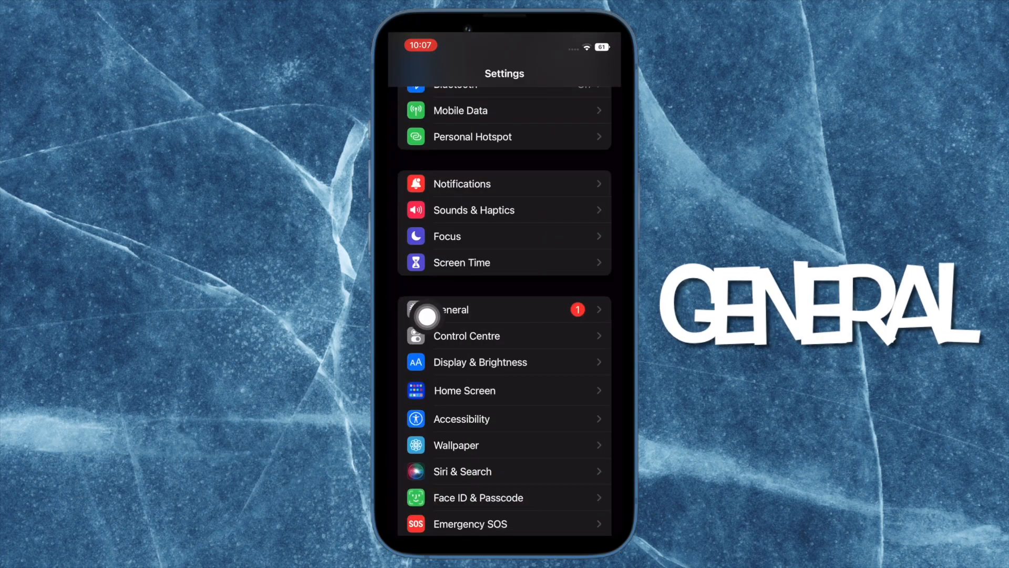
left_click(453, 309)
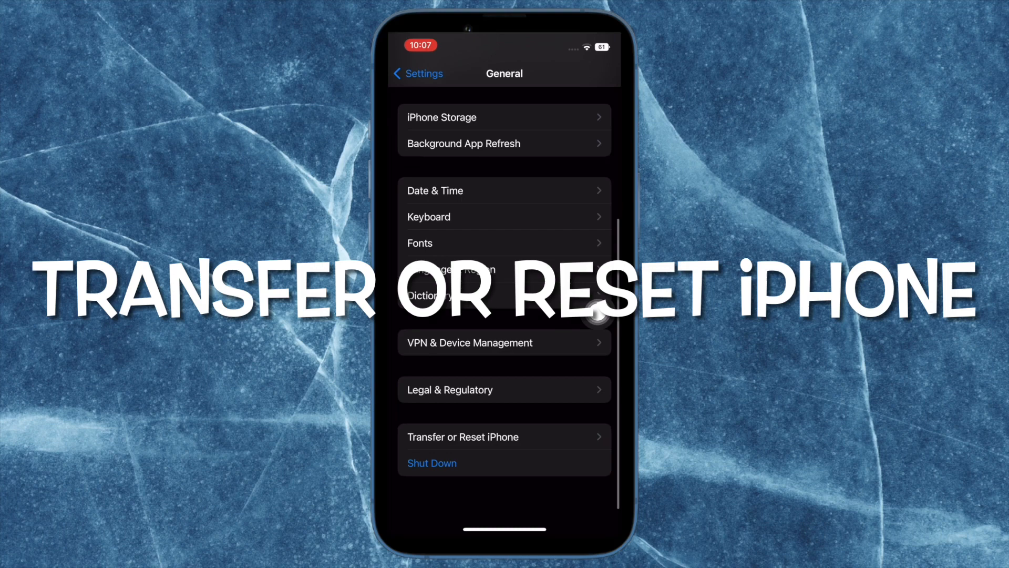
scroll("down", 3)
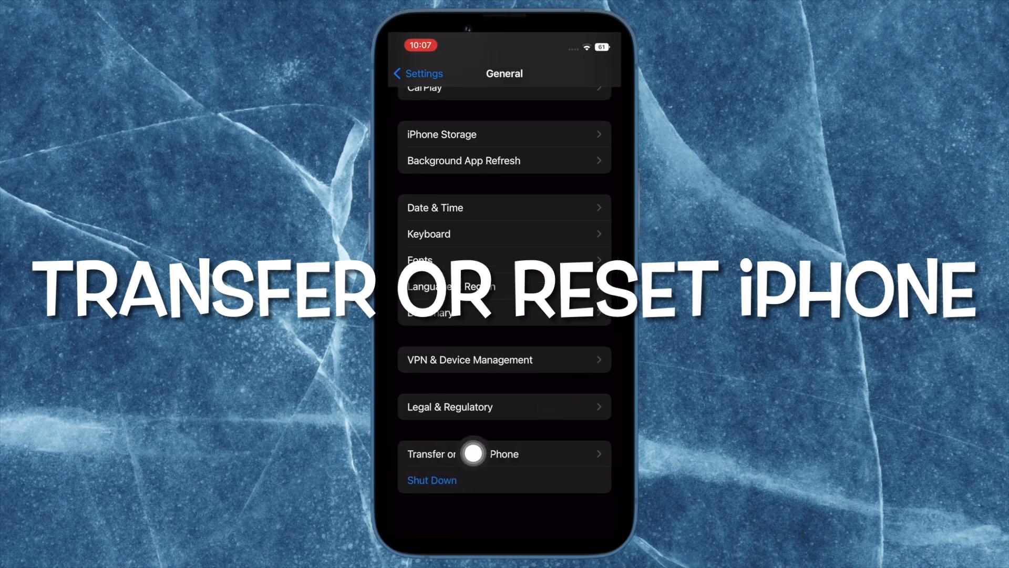
left_click(473, 454)
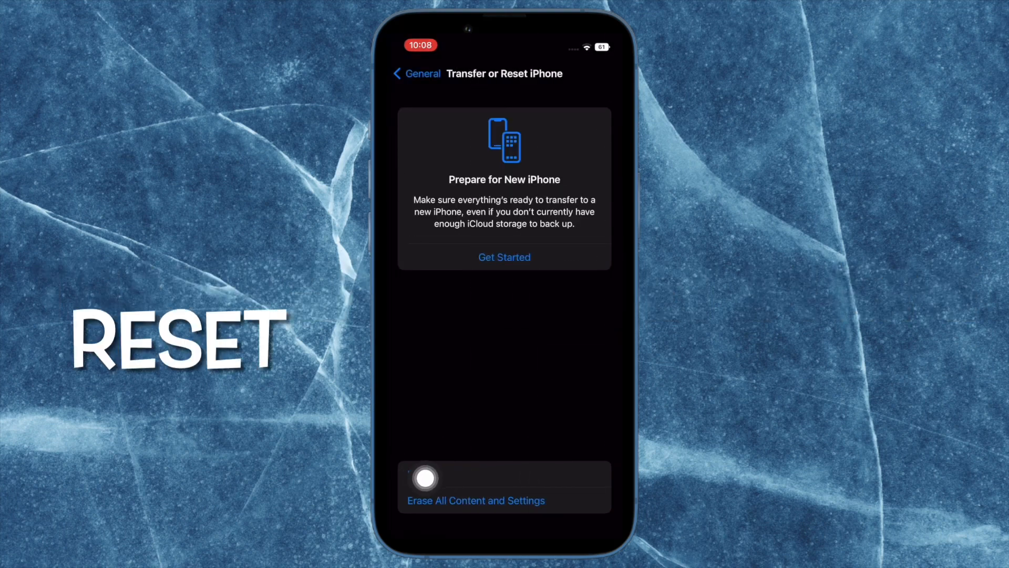
left_click(424, 477)
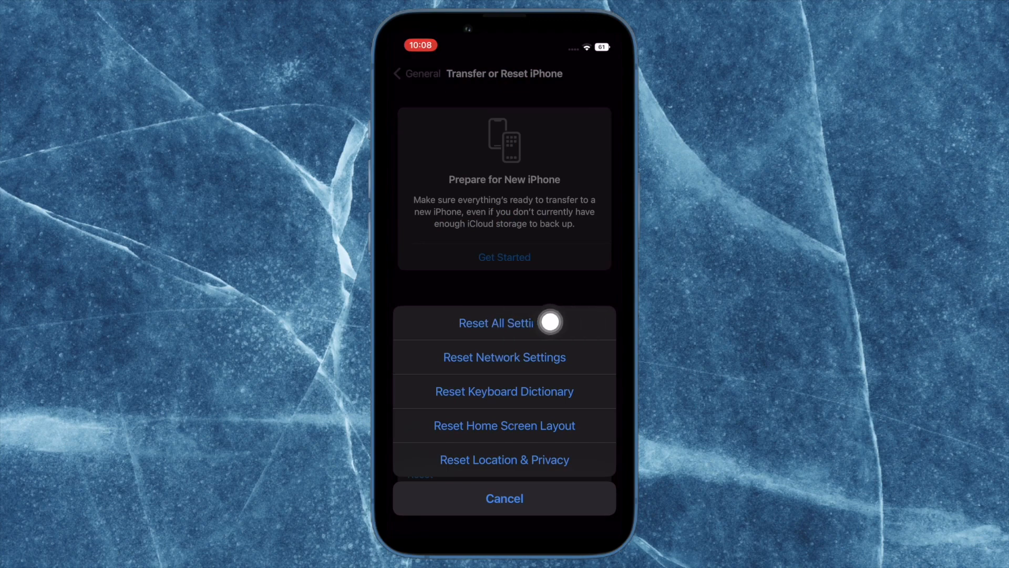
mouse_move(420, 322)
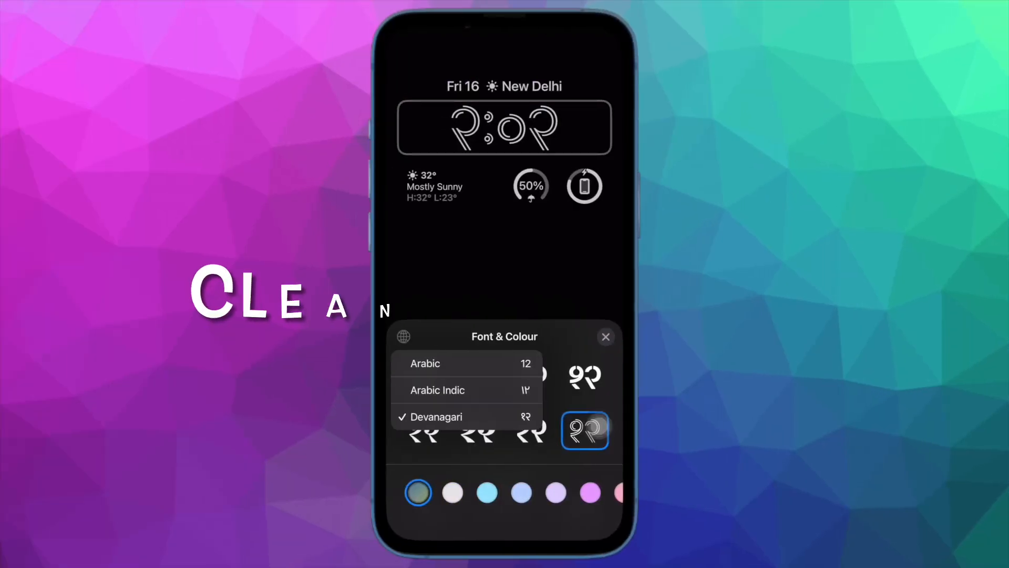
Switch the Lock Screen clock numerals back to Arabic.
left_click(425, 363)
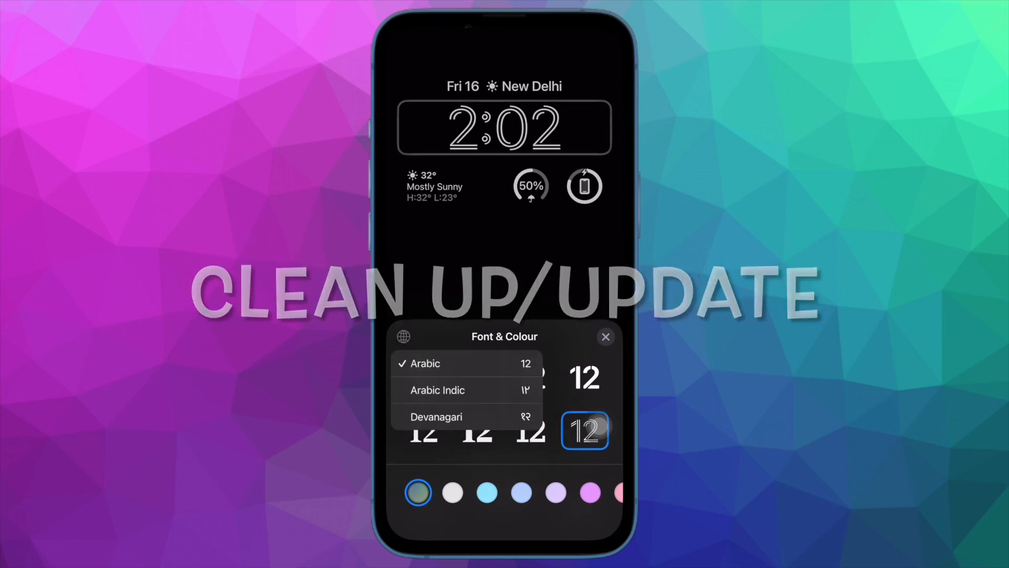
left_click(436, 417)
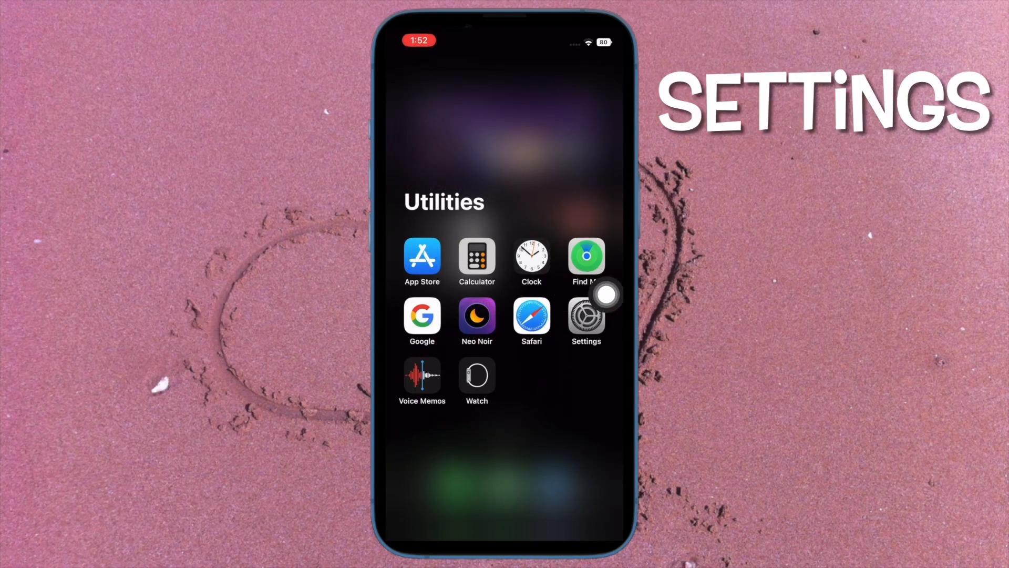
Open Settings to reach the iPhone Storage breakdown showing 43.8 GB used.
left_click(586, 317)
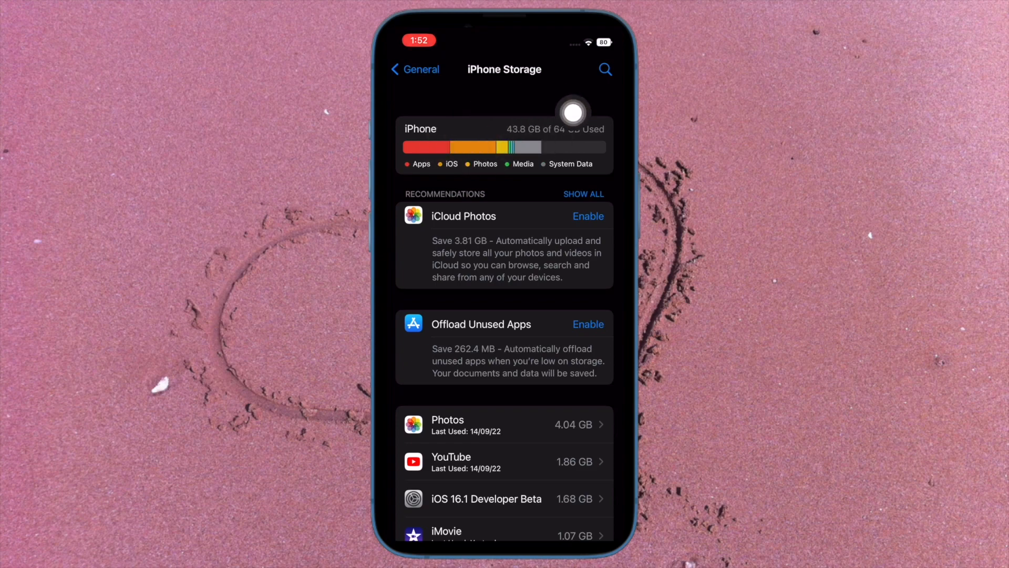
mouse_move(527, 183)
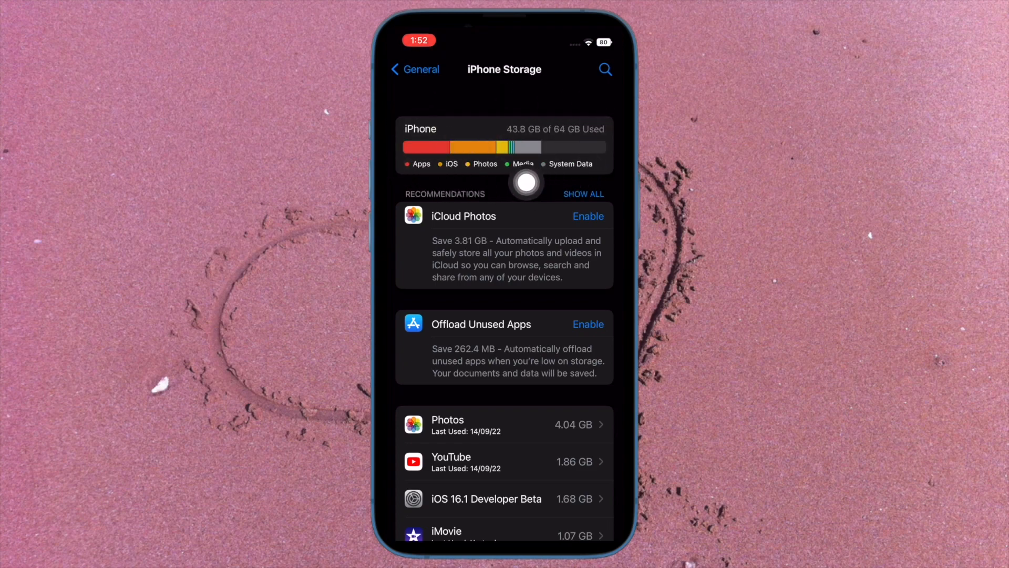
mouse_move(455, 182)
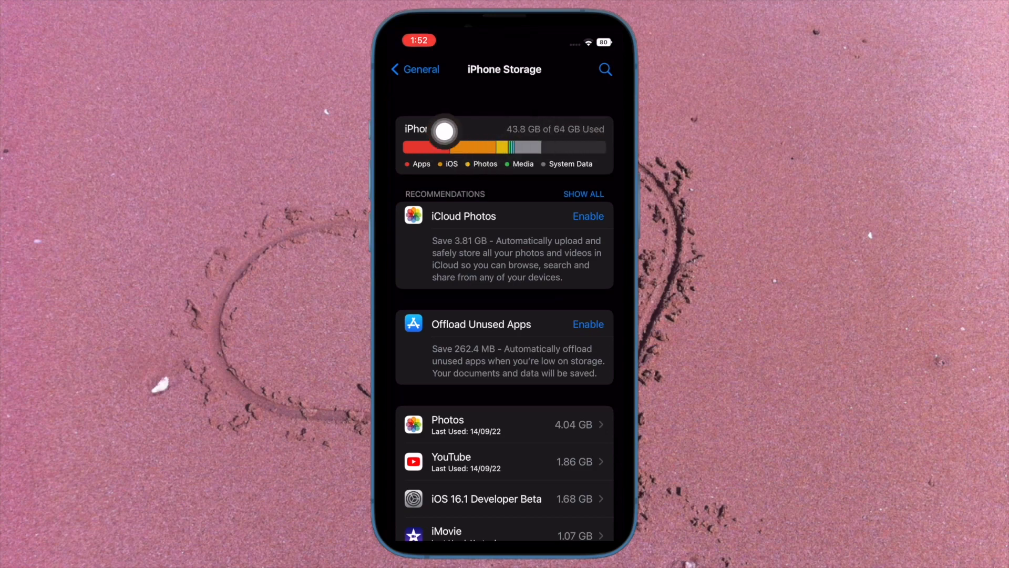
mouse_move(590, 163)
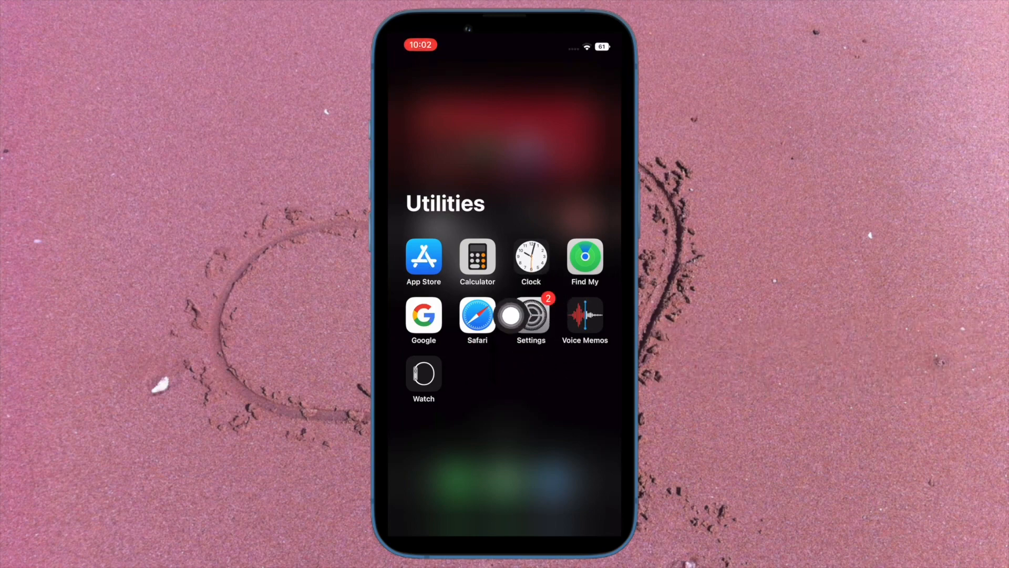
Enter Settings from the Utilities folder and open the General section.
left_click(530, 316)
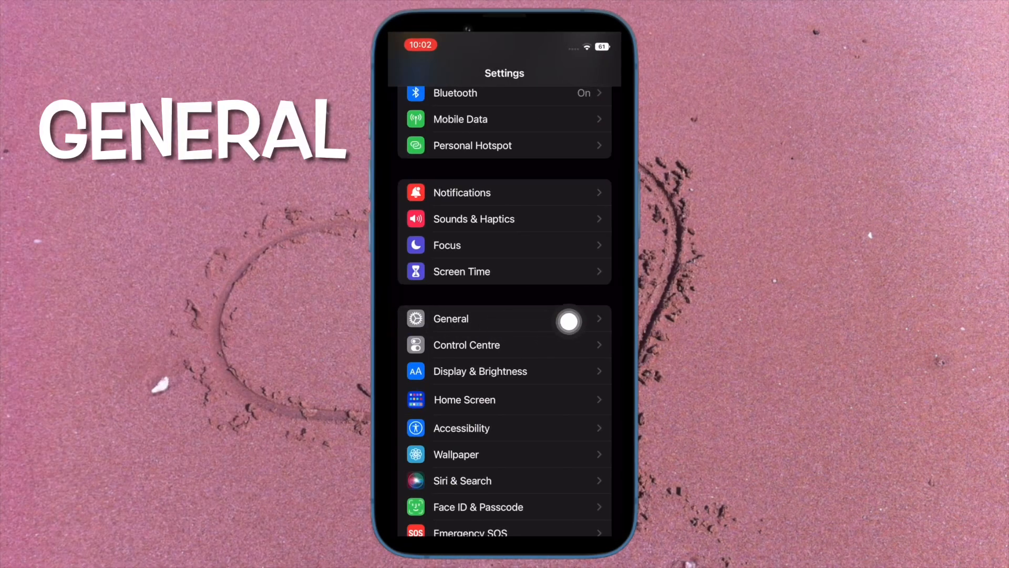
left_click(451, 318)
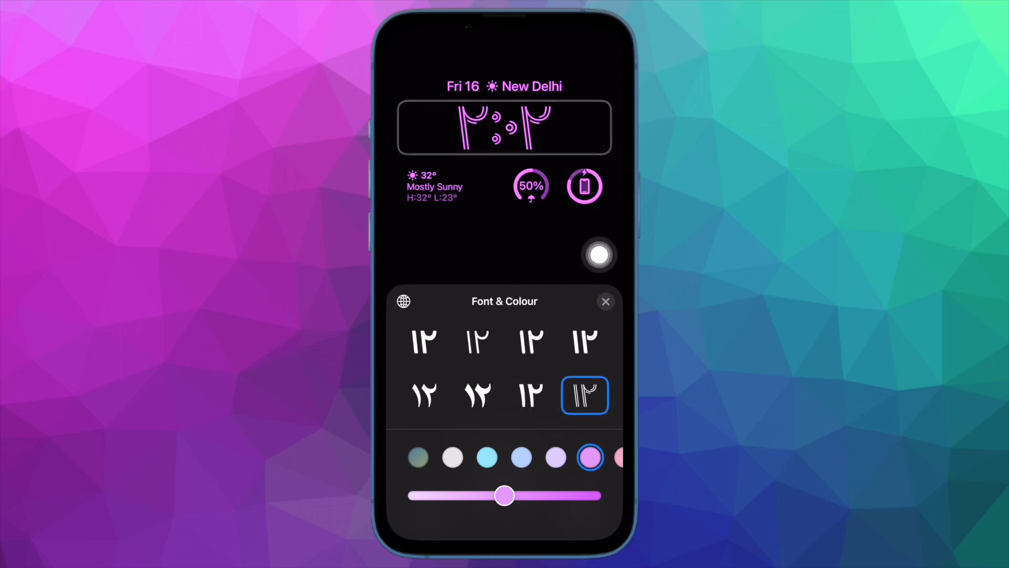
Adjust the pink clock shade deeper then ease it back lighter.
left_click_drag(505, 495, 589, 495)
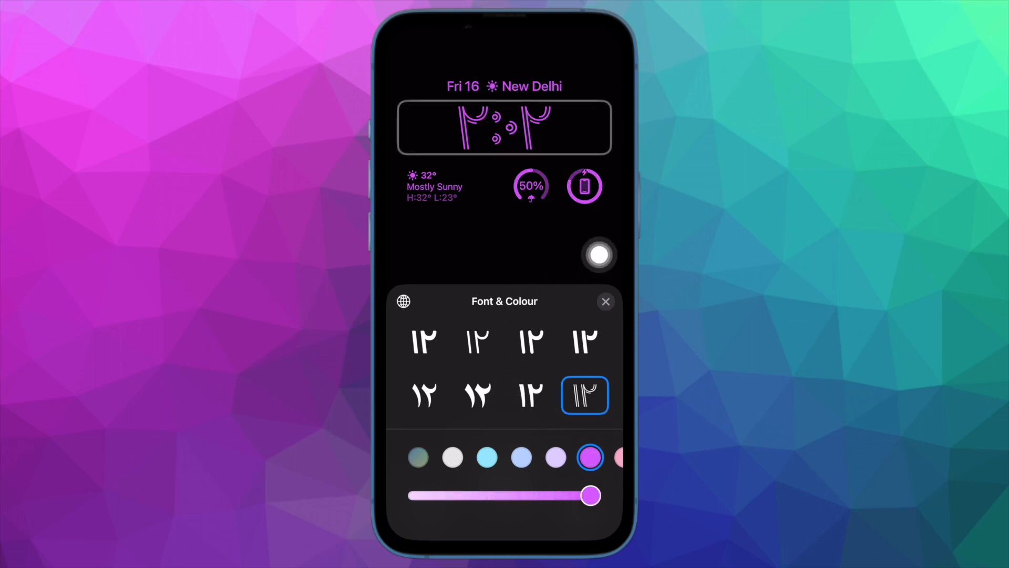
left_click_drag(590, 495, 562, 495)
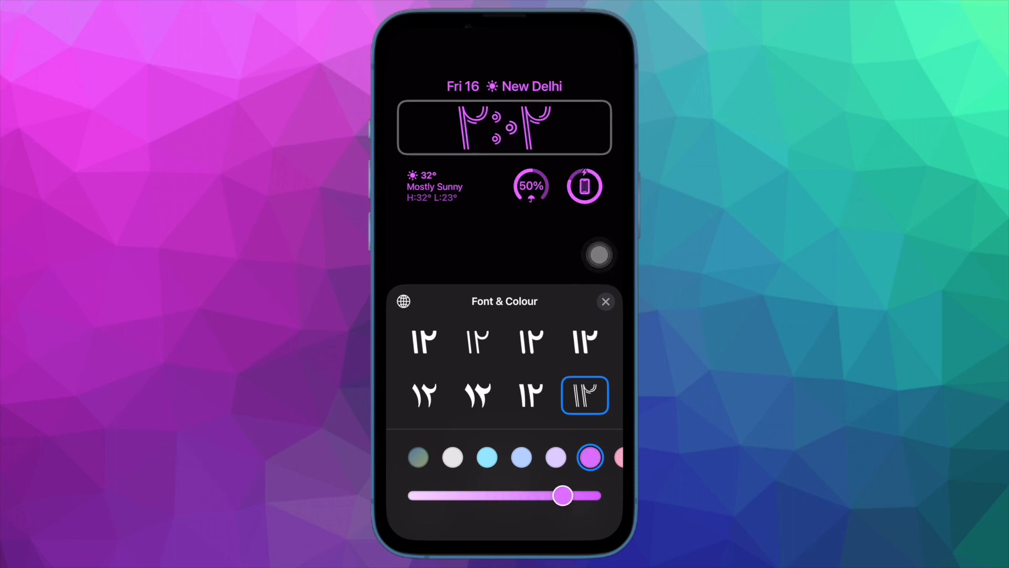
left_click_drag(564, 495, 523, 495)
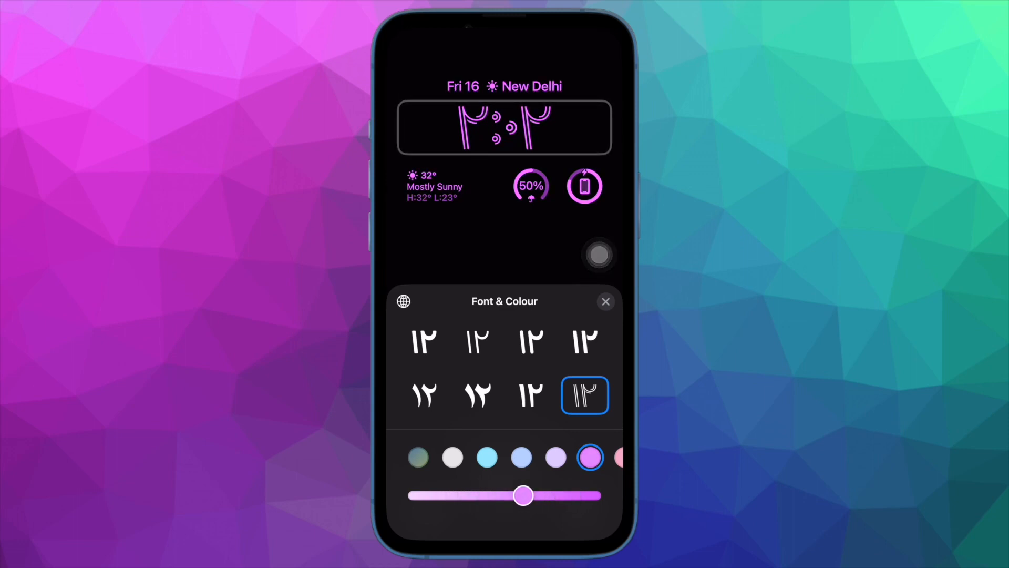
Try the bold and first typefaces for the clock, then colour it light blue.
left_click(478, 394)
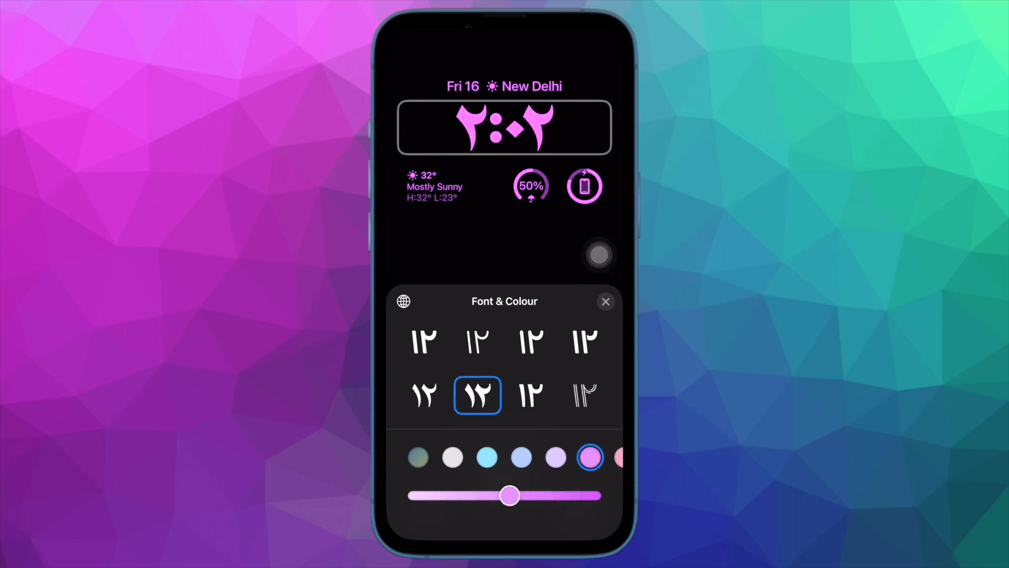
left_click(424, 394)
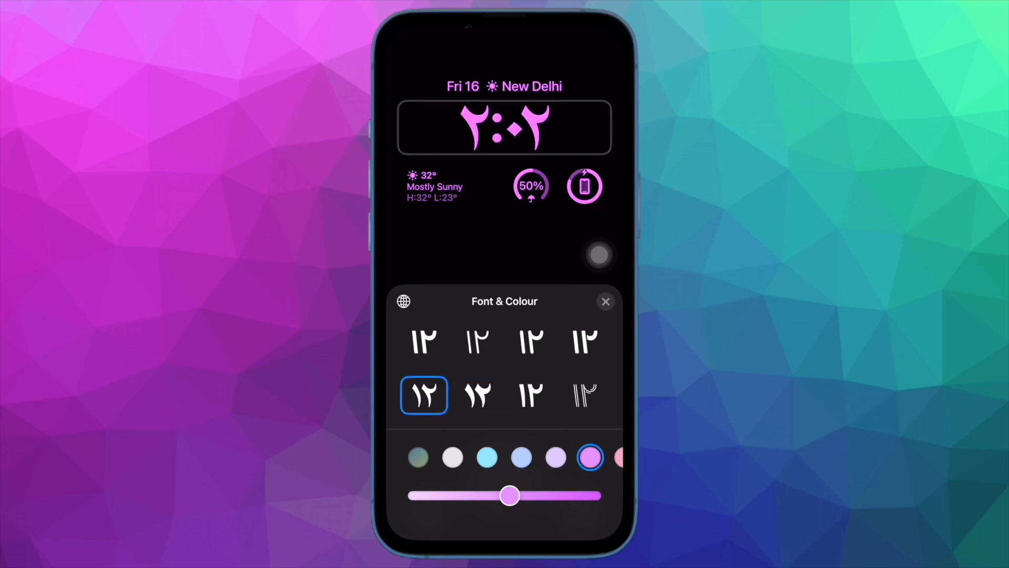
left_click(486, 457)
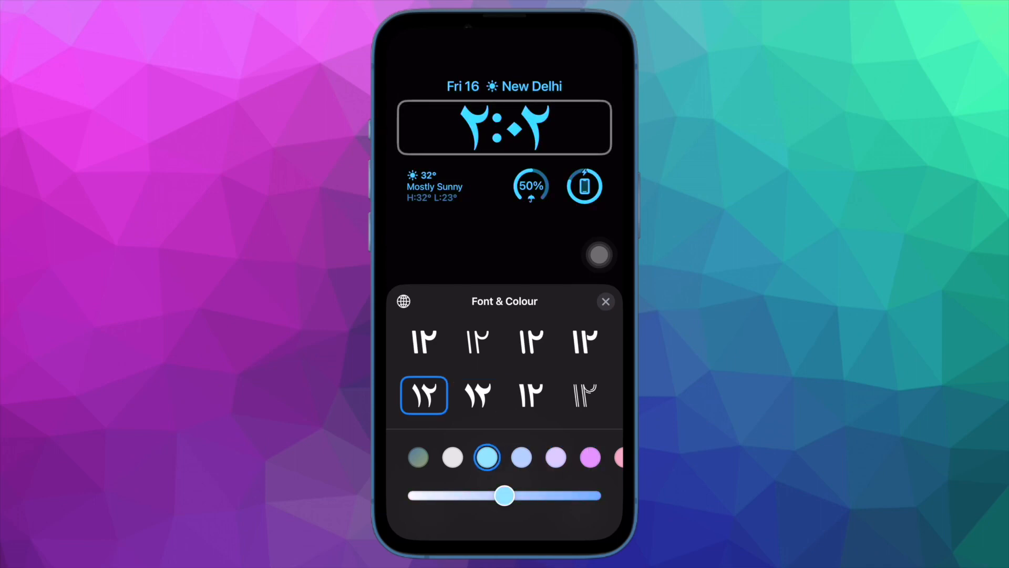